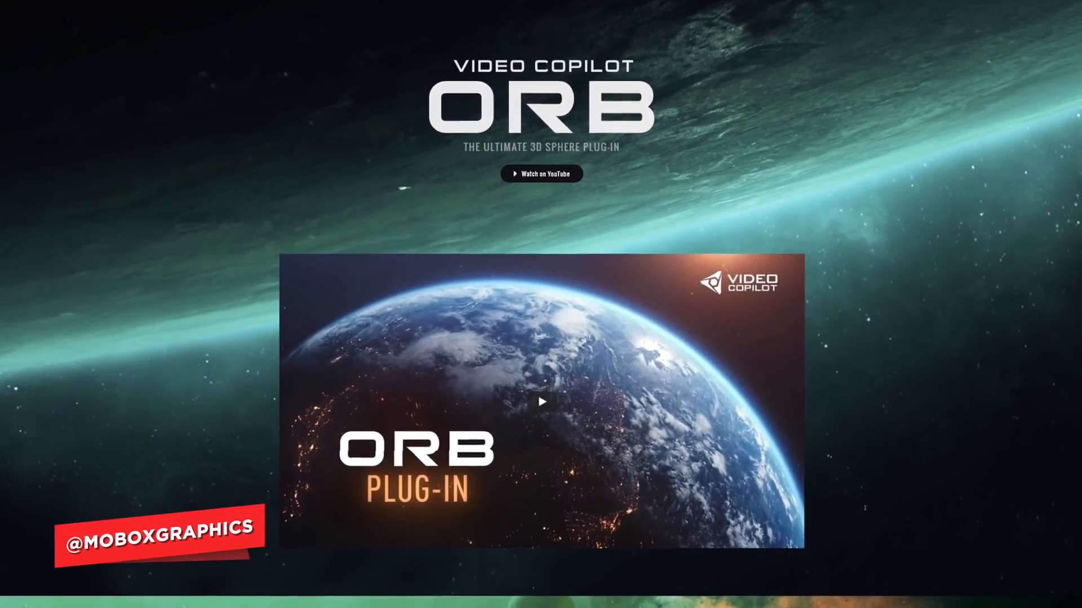
# Scroll the ORB page past the promo video to 'The Ultimate 3D Sphere' section.
pyautogui.scroll(-3)
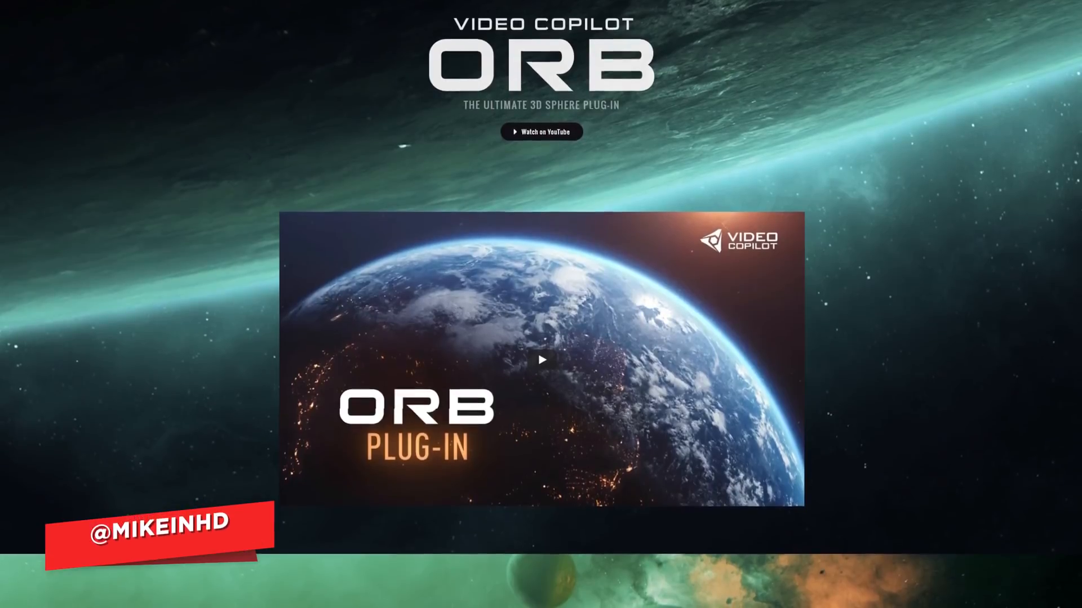
pyautogui.scroll(-3)
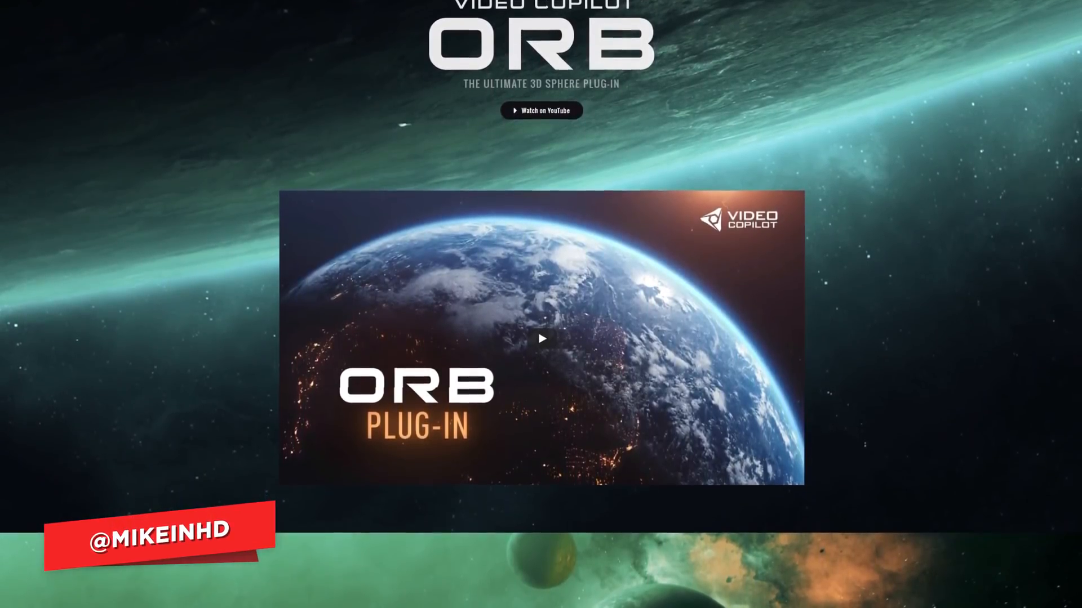
pyautogui.scroll(-3)
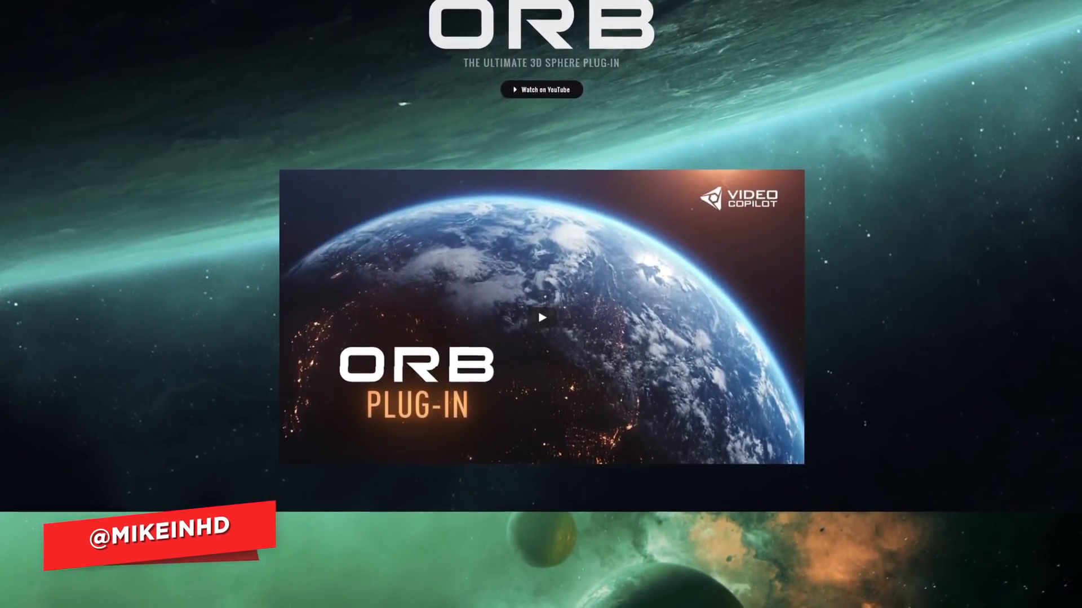
pyautogui.scroll(-3)
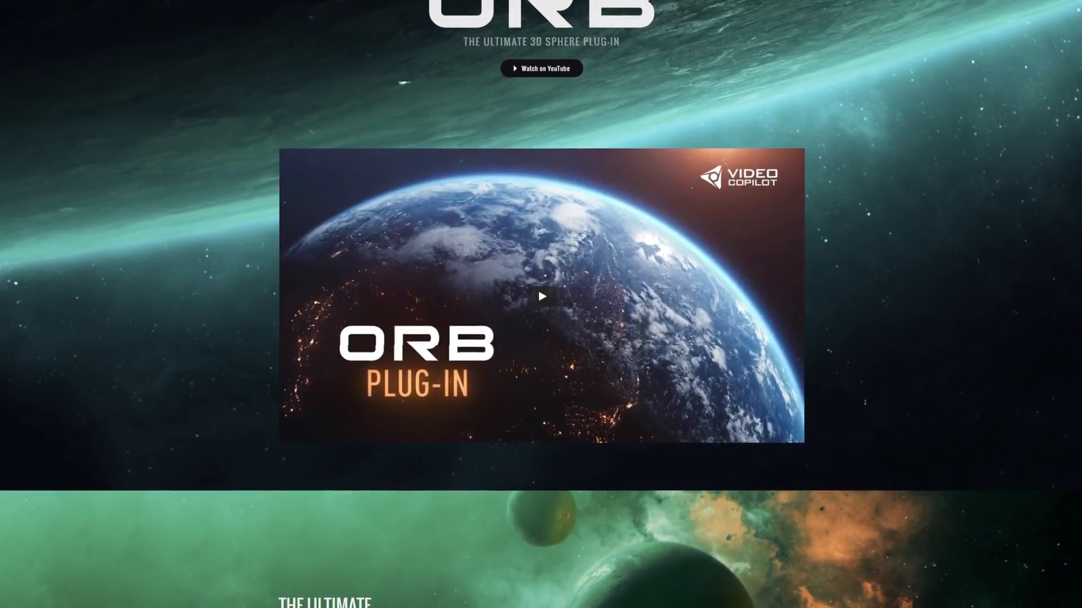
pyautogui.scroll(-3)
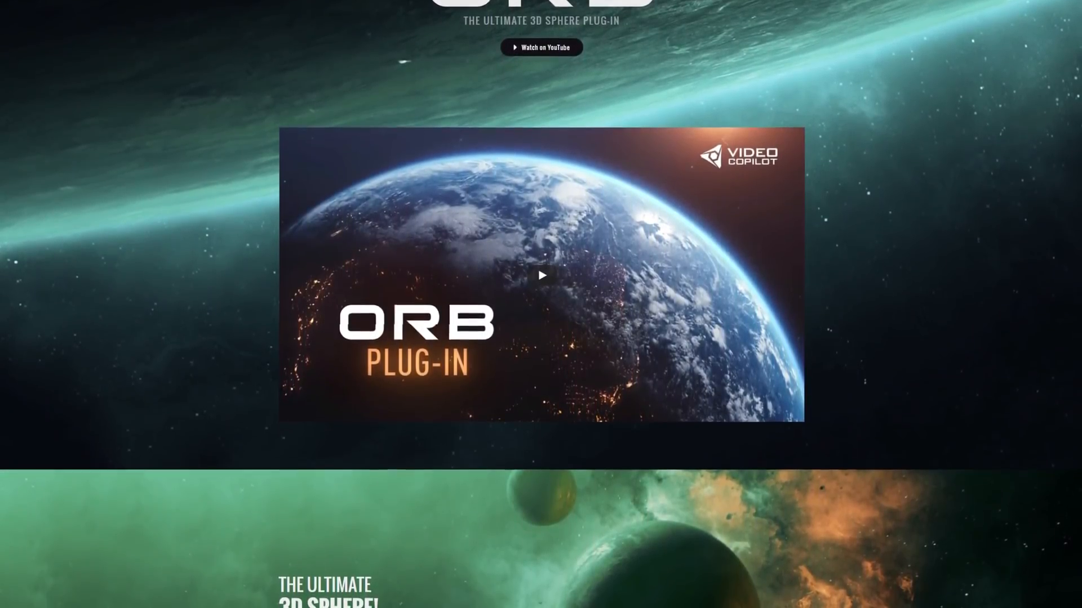
pyautogui.scroll(-3)
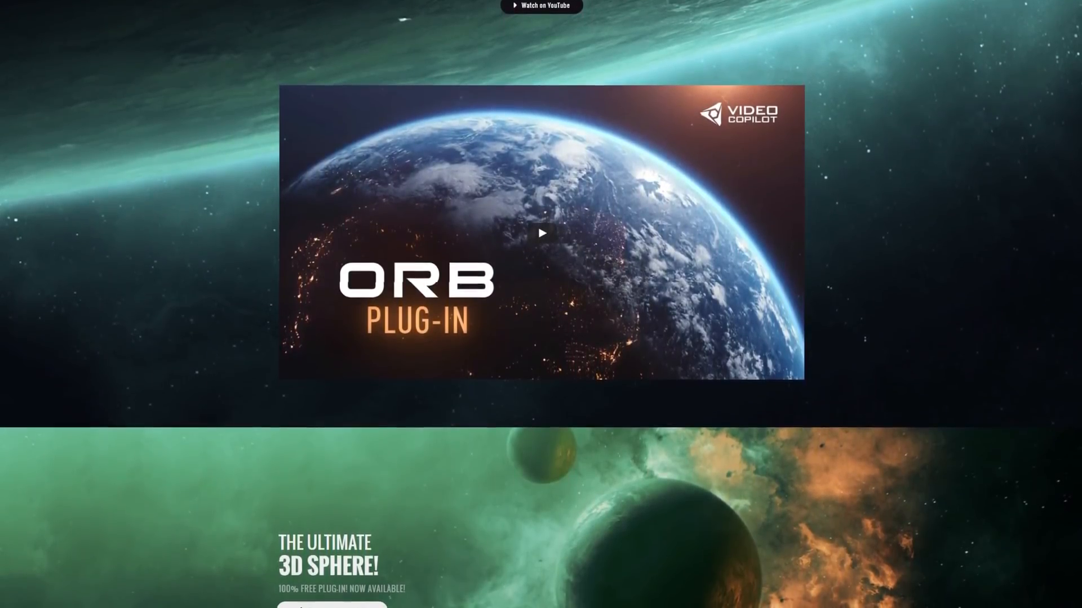
pyautogui.scroll(-3)
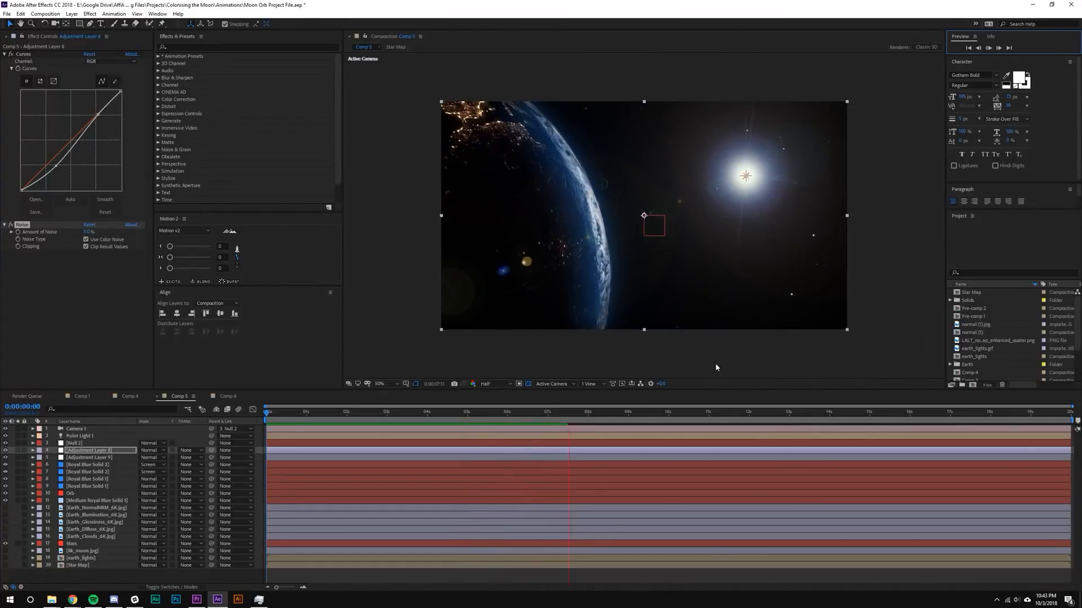
# Select Point Light 1 in Comp 5 and move the playhead to about 0;00;10;09.
pyautogui.click(682, 411)
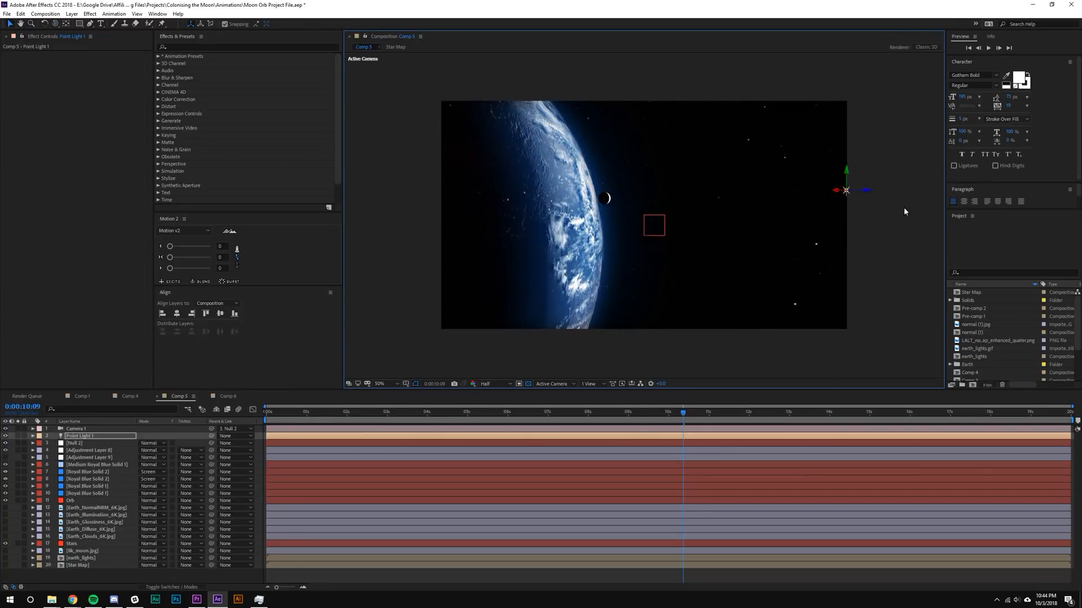
pyautogui.click(591, 384)
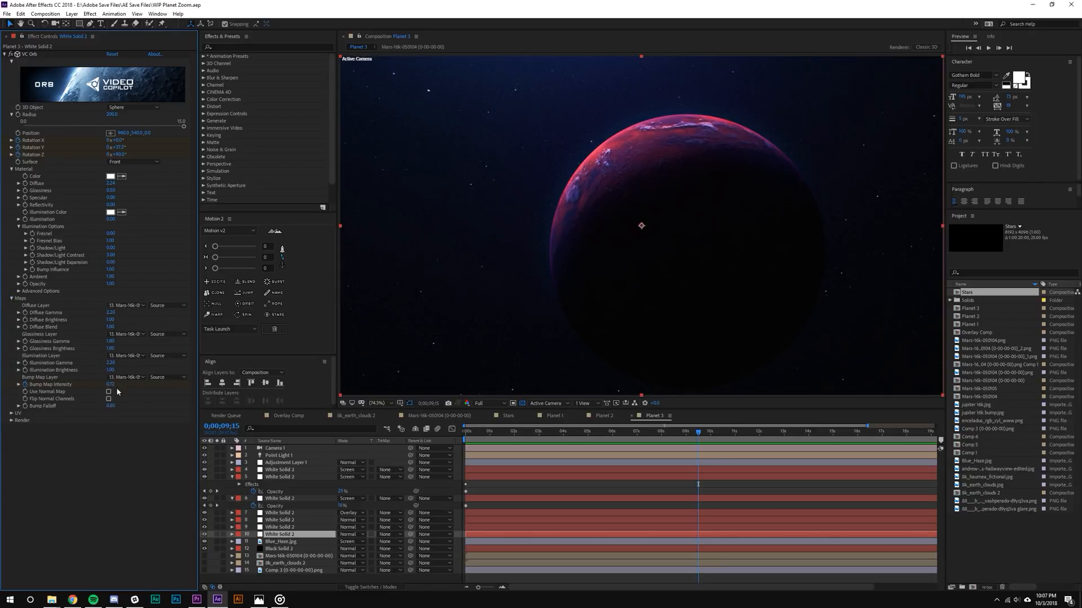
# Show the Planet 3 comp with a White Solid layer's VC Orb settings.
pyautogui.click(12, 413)
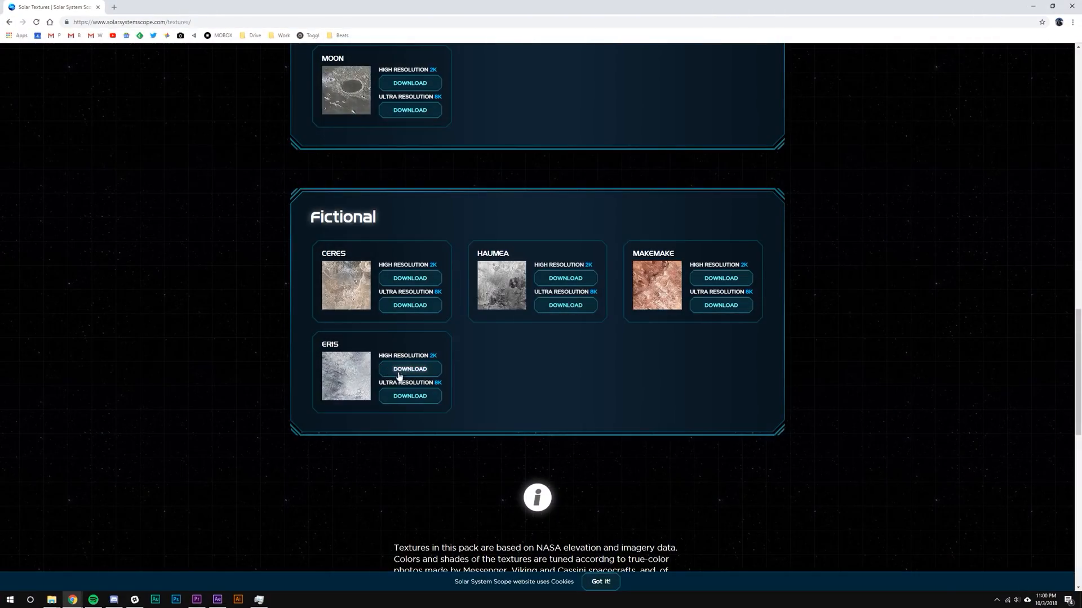
# Bring the Earth, Sun, Moon and Stars texture downloads into view on Solar System Scope.
pyautogui.click(409, 369)
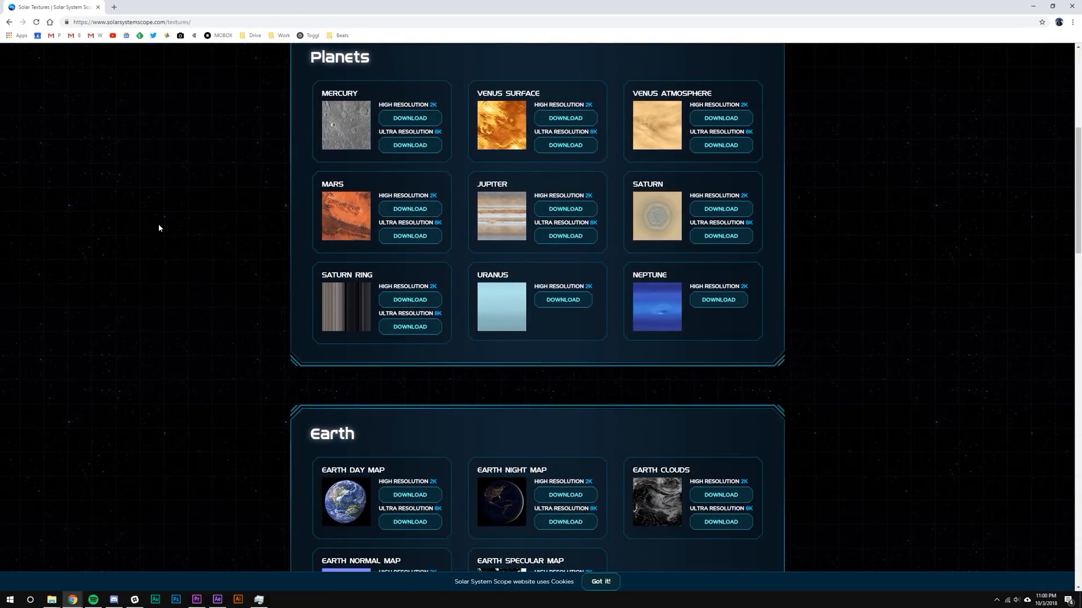
pyautogui.scroll(-3)
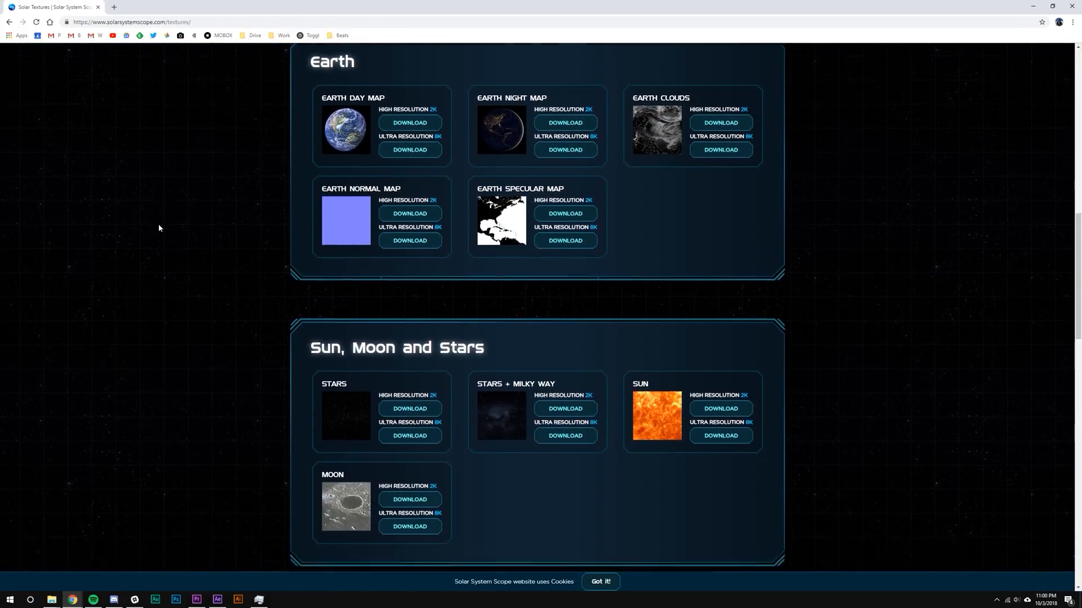
pyautogui.scroll(-3)
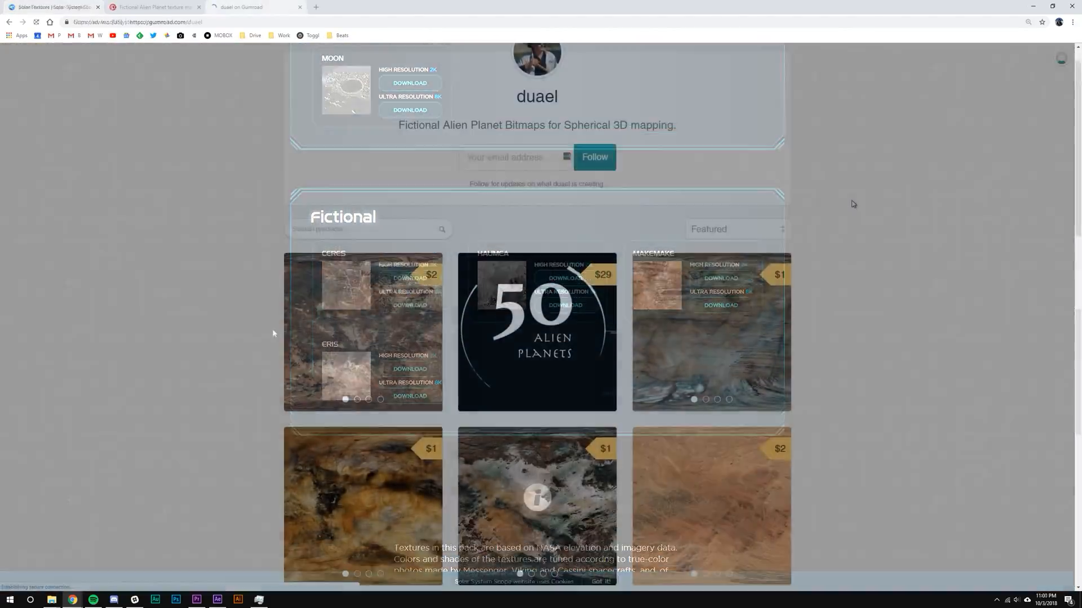
# Open the Planet Trask listing and cycle through three preview images.
pyautogui.click(536, 503)
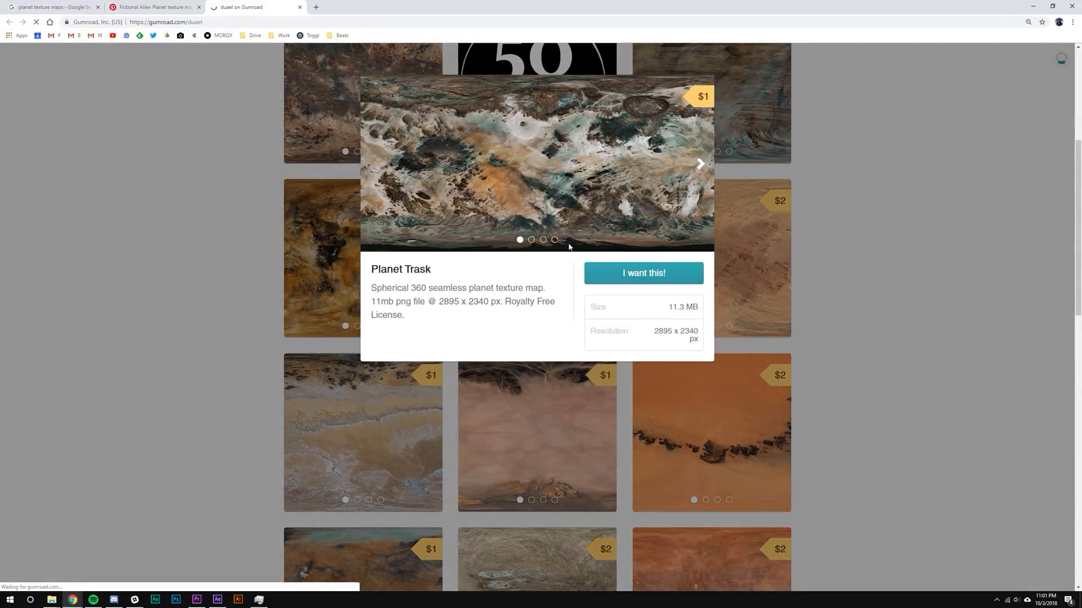
pyautogui.click(699, 164)
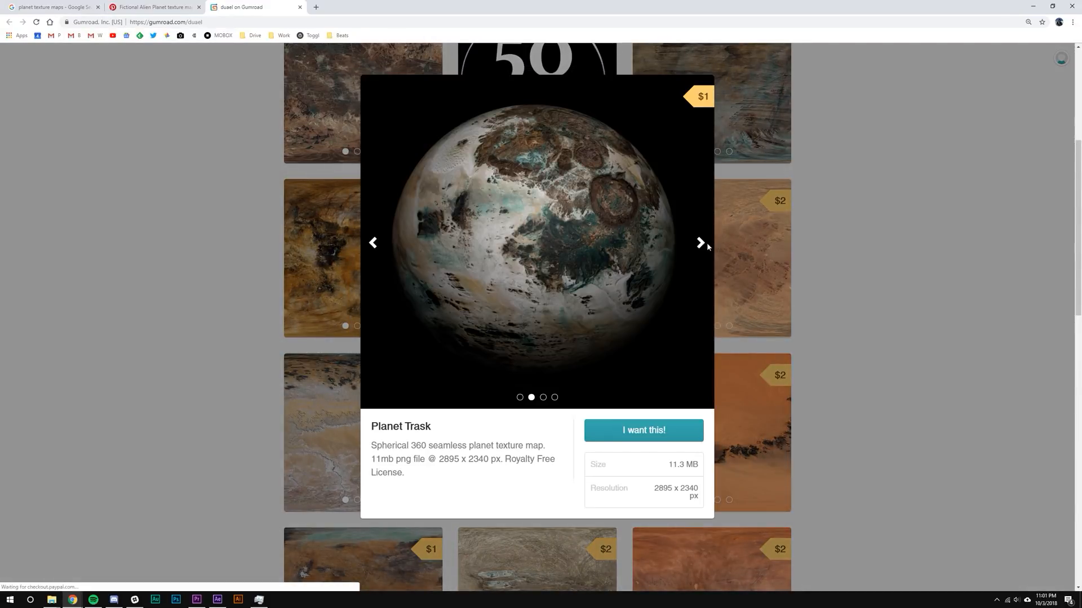
pyautogui.click(700, 247)
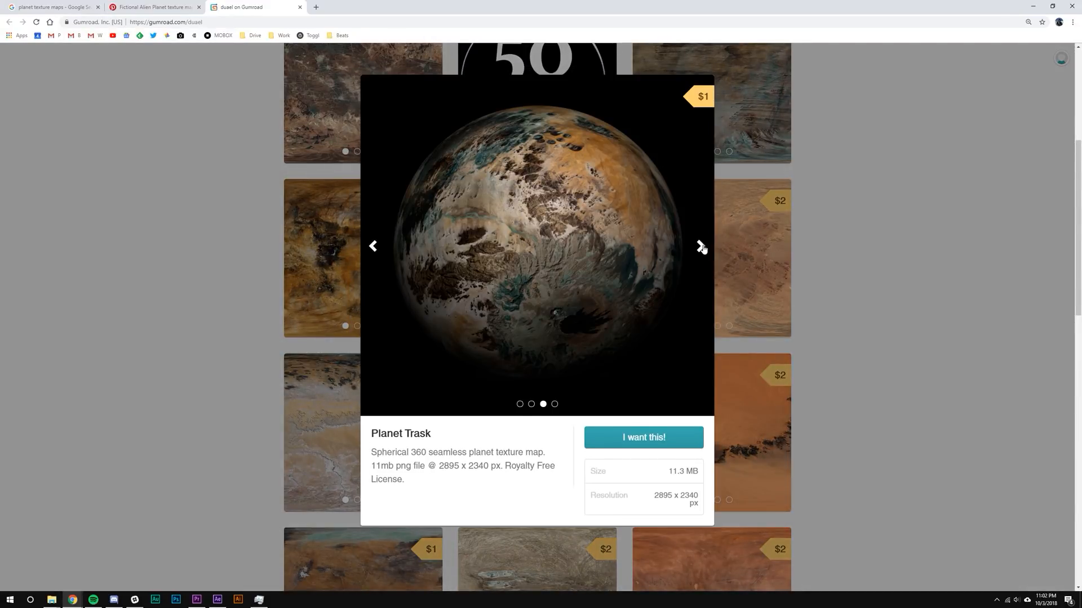
pyautogui.click(701, 246)
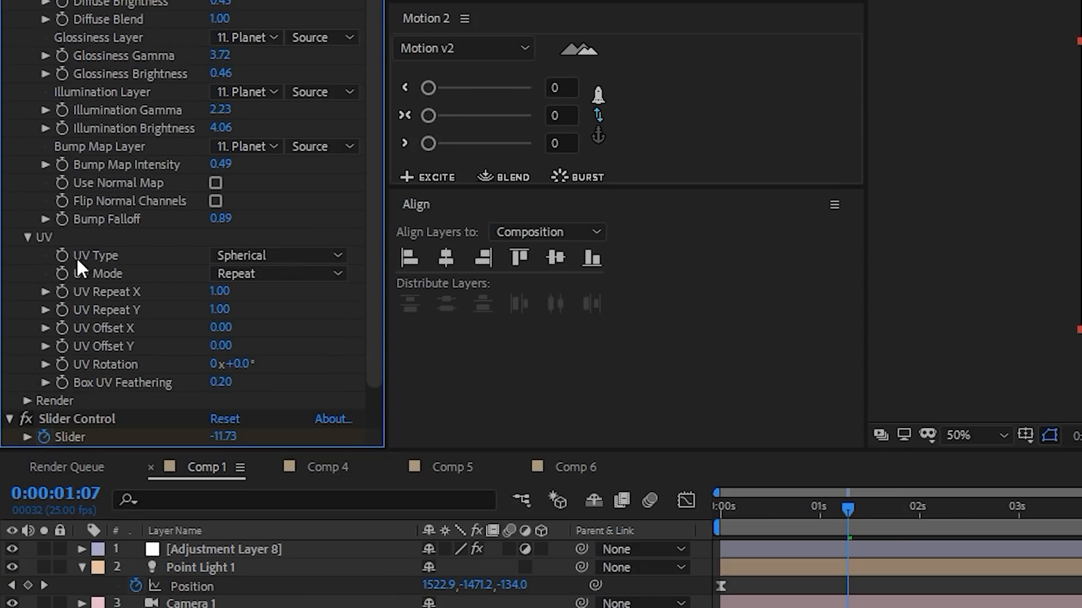
# Set the VC Orb UV Type to Box instead of Spherical.
pyautogui.click(278, 255)
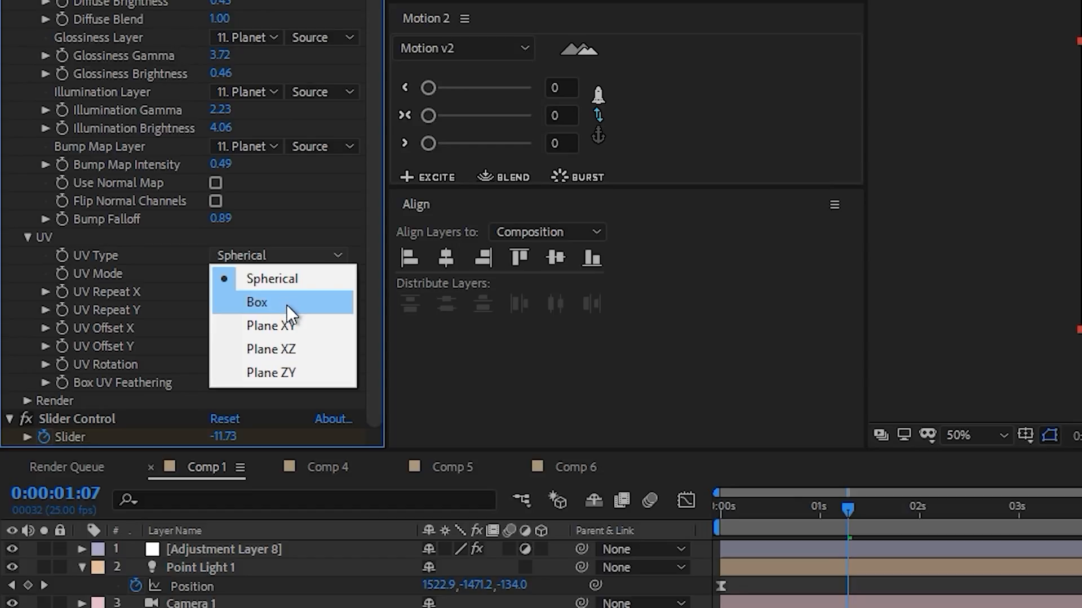
pyautogui.click(257, 302)
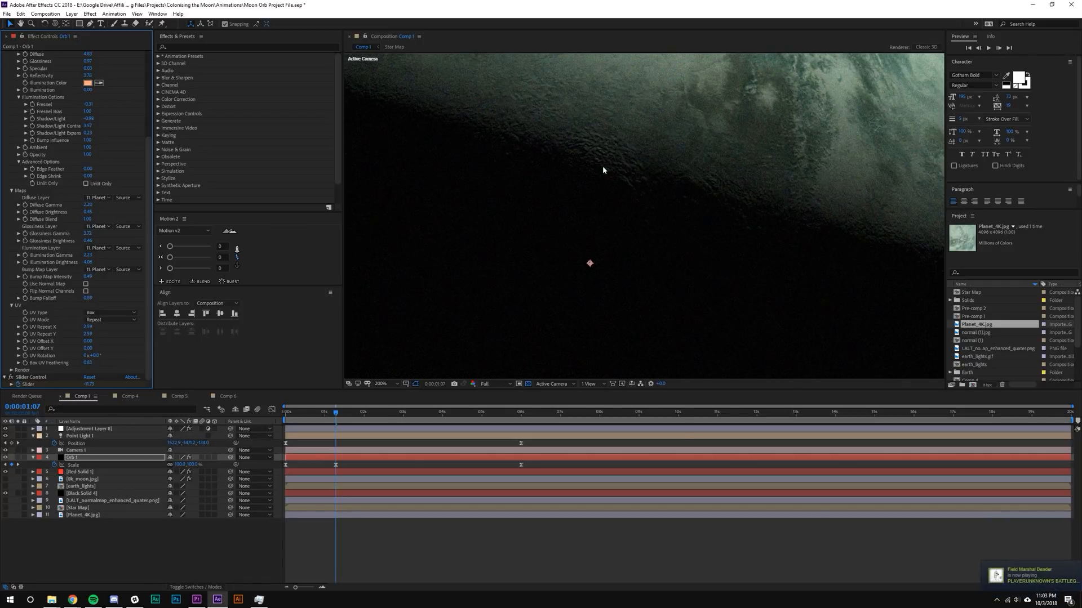
# Switch to the Comp 5 tab showing the Earth and moon scene.
pyautogui.click(179, 396)
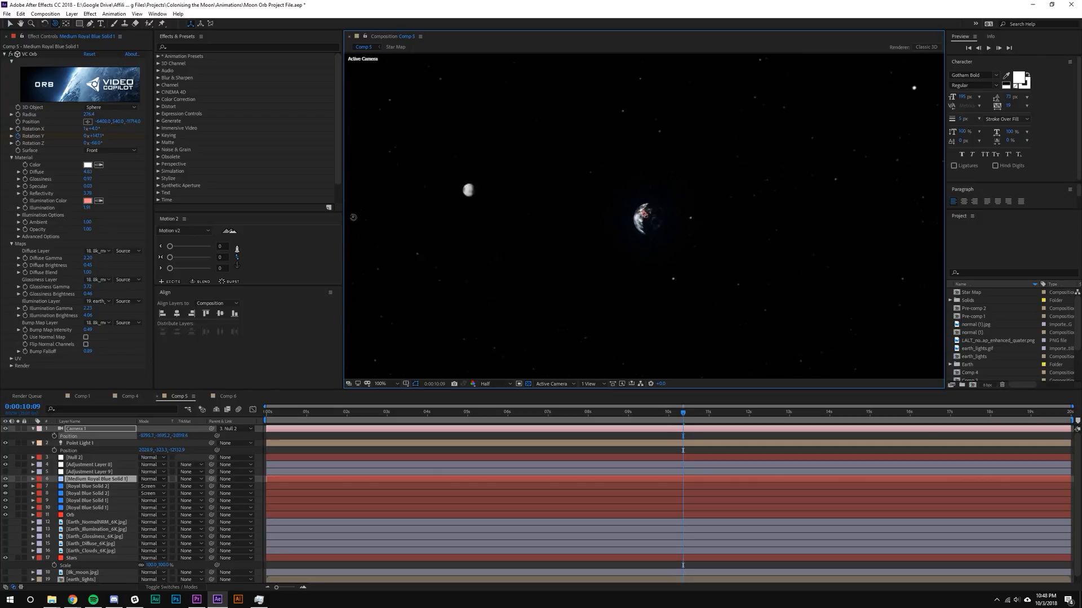
# Return to the Comp 1 planet scene tab.
pyautogui.click(81, 396)
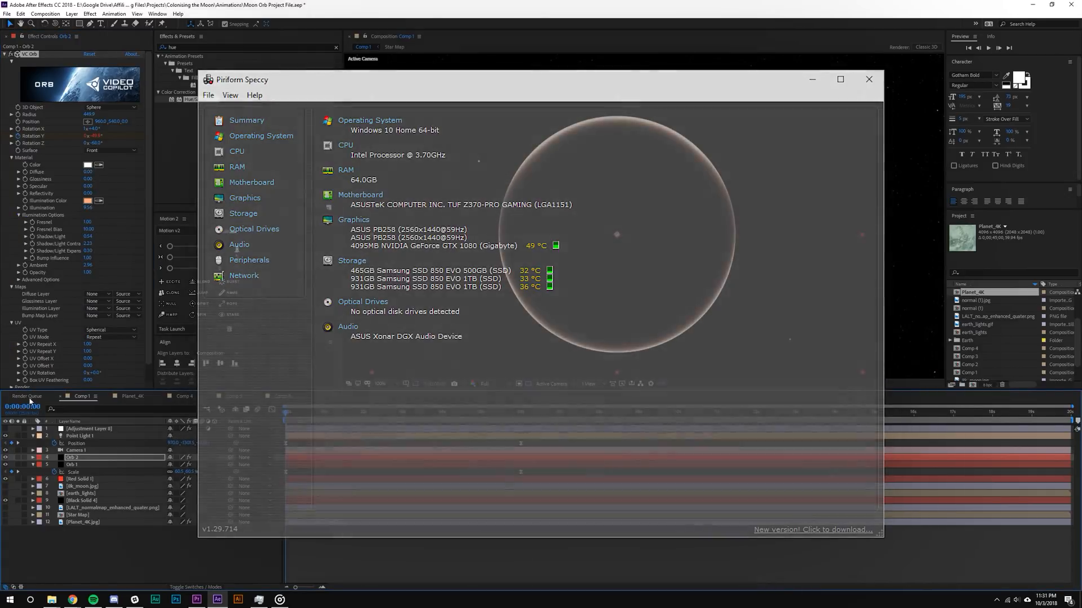
# Close Speccy's system-specs window to reveal the icy blue planet comp.
pyautogui.click(869, 78)
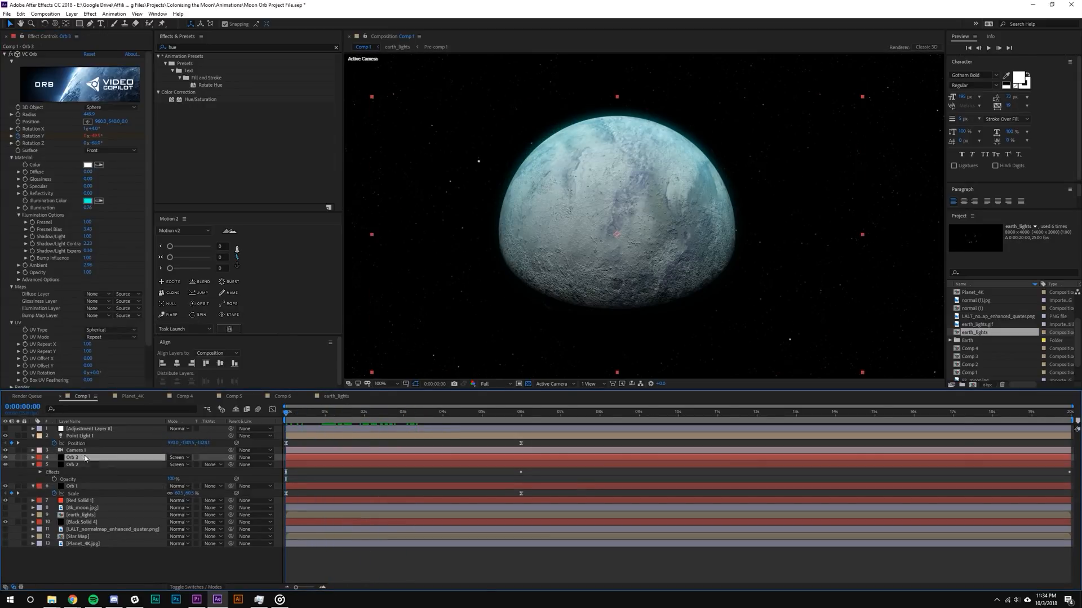
# Set Orb 3's Illumination Color to a purple hue.
pyautogui.click(88, 162)
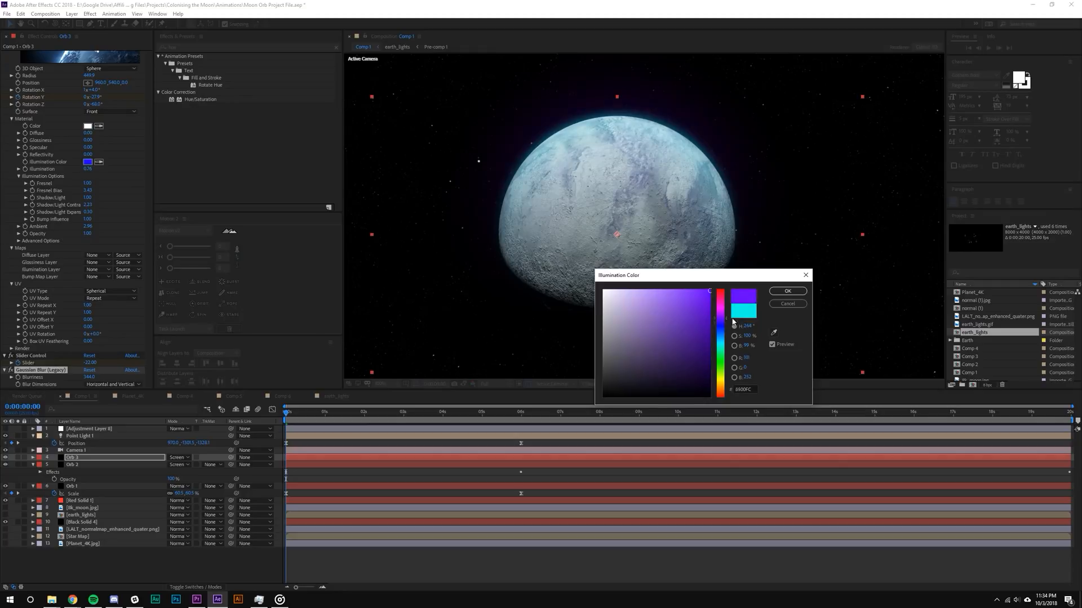
pyautogui.click(787, 291)
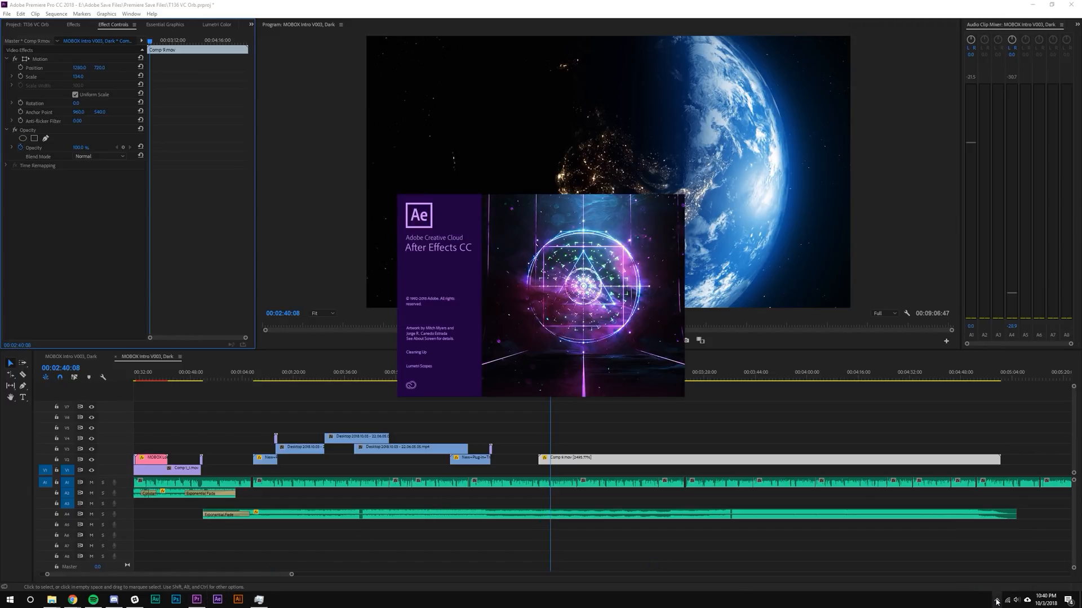
# Bring the relaunched After Effects window, showing the Earth scene in Comp 9, to the front.
pyautogui.click(216, 598)
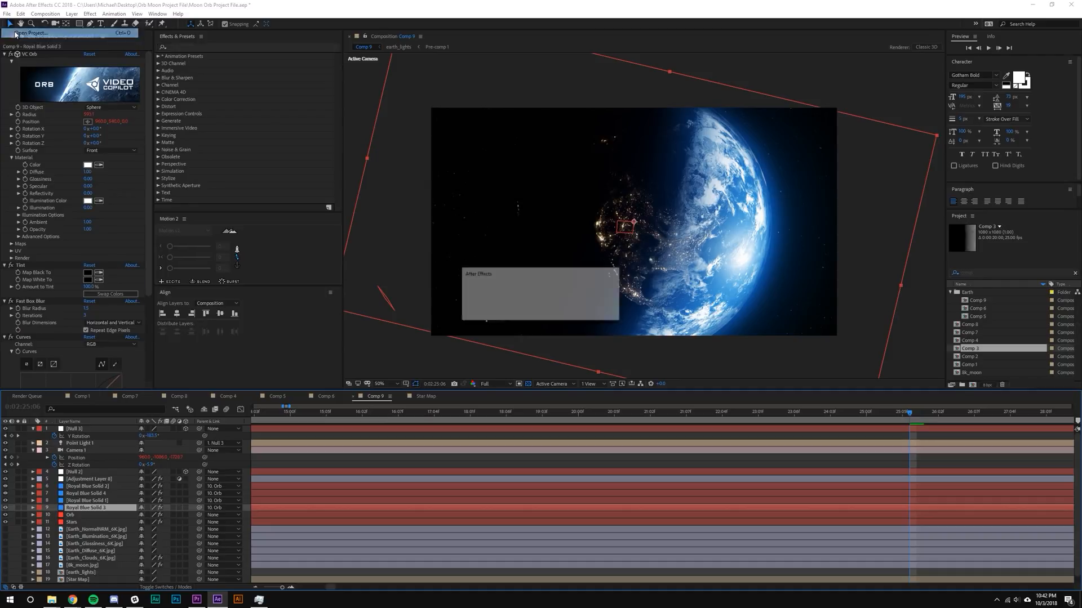
# Open the Moon Orb Project File from the Google Drive Affiliates folder and view Comp 1.
pyautogui.click(31, 33)
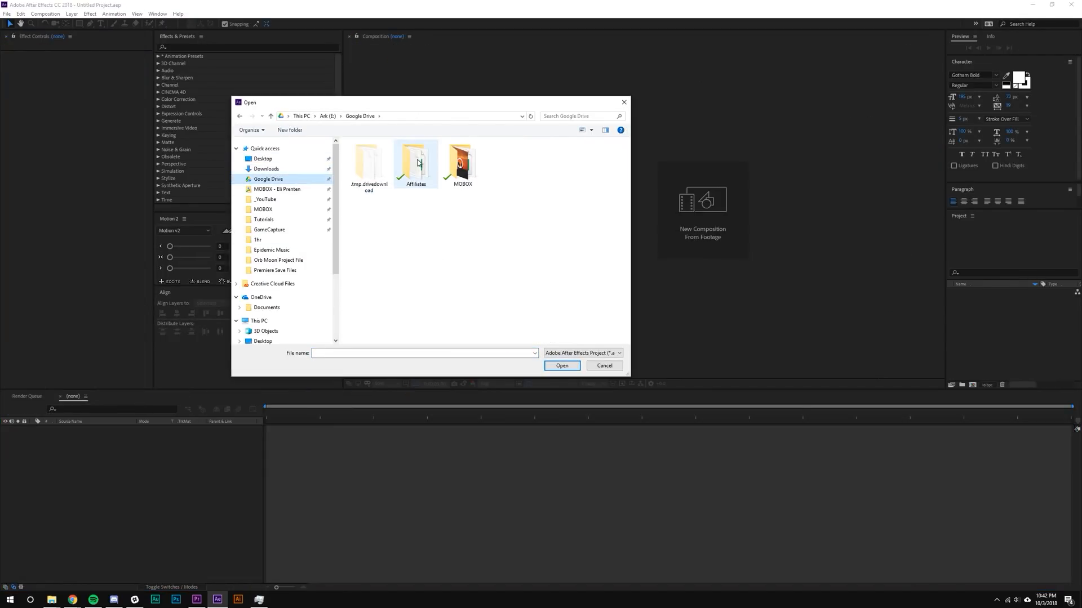
pyautogui.doubleClick(415, 162)
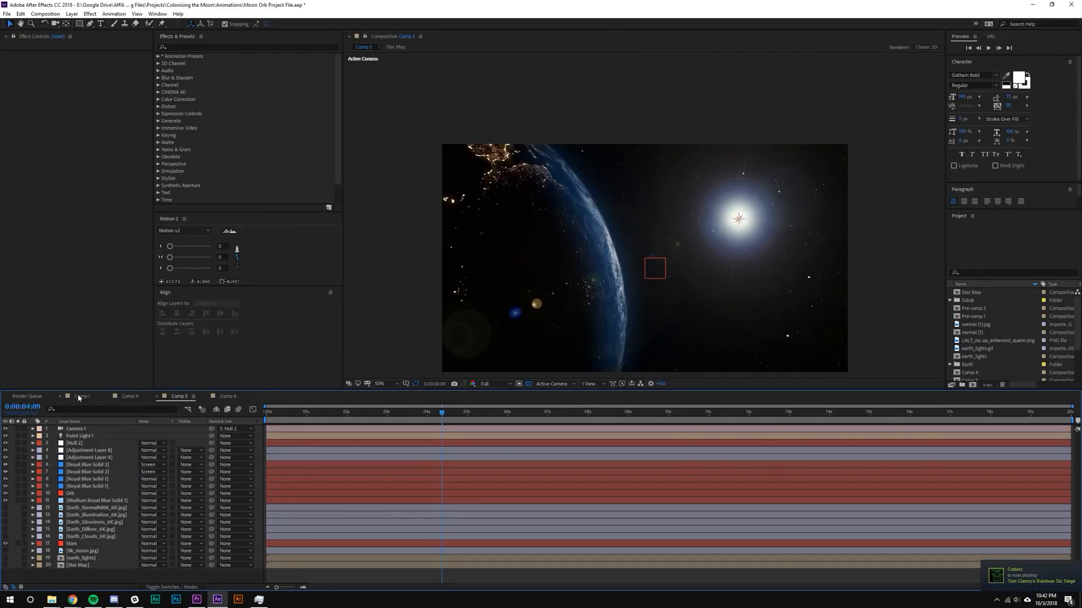
pyautogui.click(130, 396)
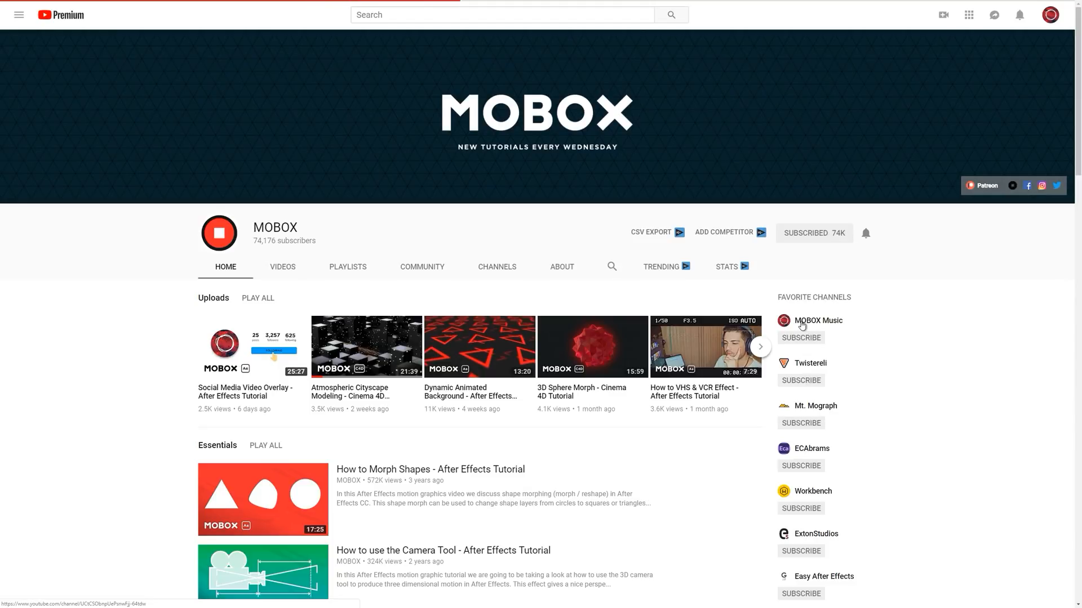
# Visit the MOBOX Music channel and play its DEEP SLEEP MIX.1 video.
pyautogui.click(817, 320)
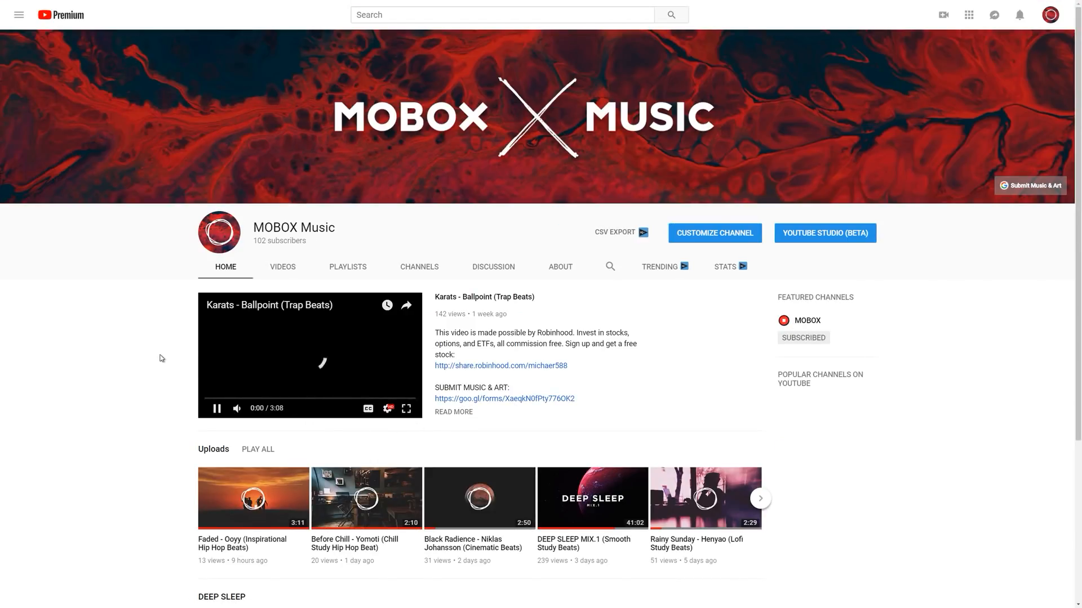
pyautogui.scroll(-3)
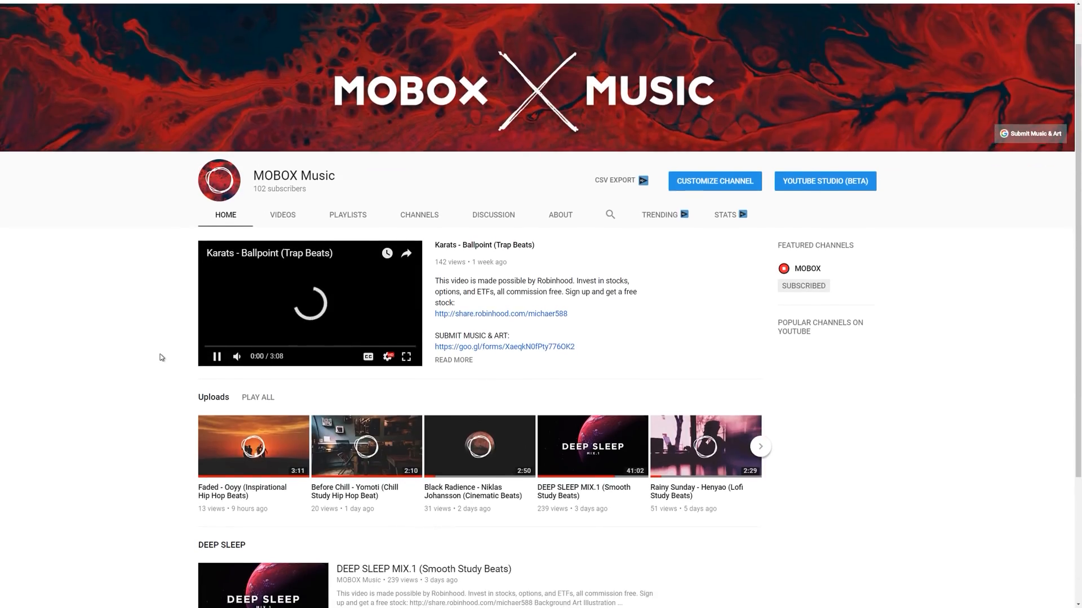
pyautogui.scroll(-3)
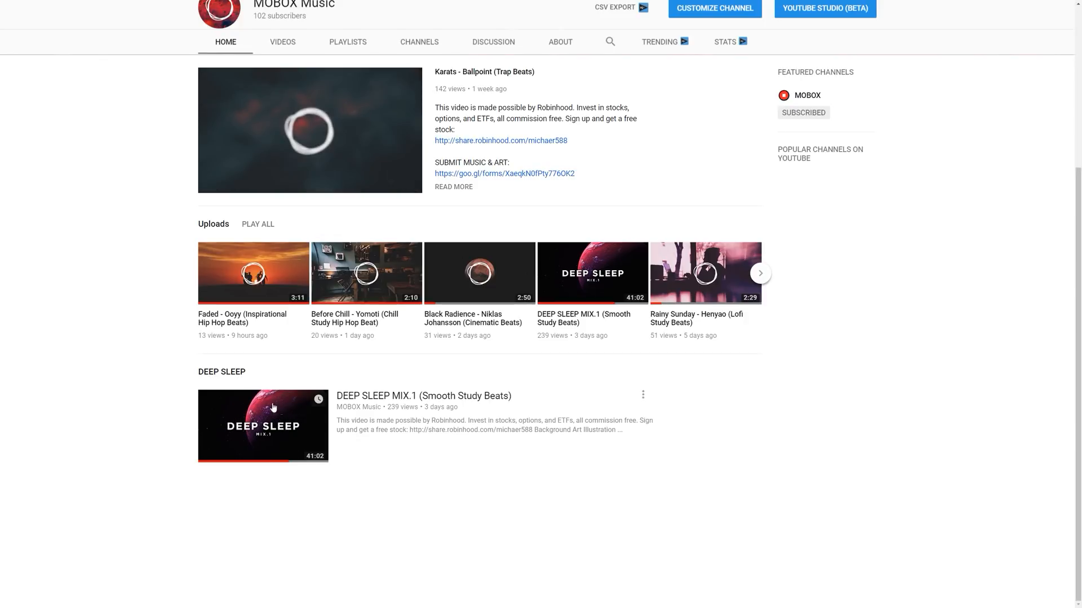
pyautogui.click(263, 426)
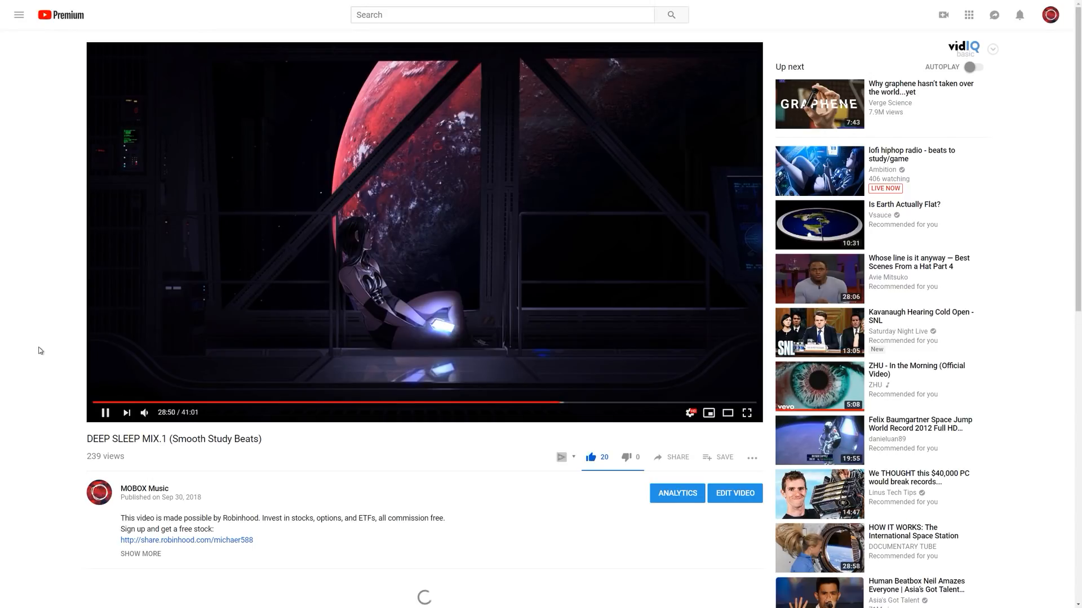